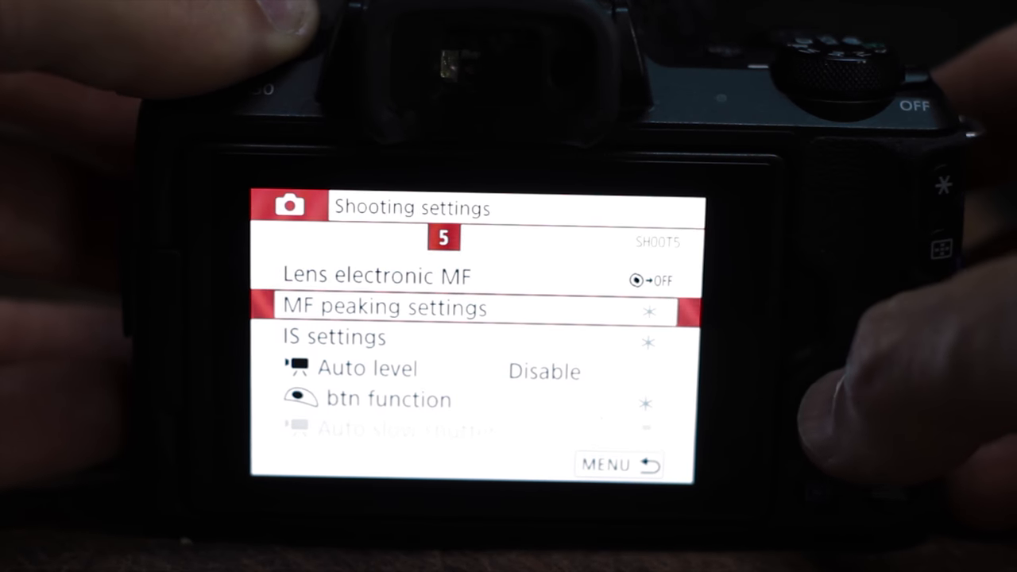
Set MF peaking colour to Blue with Peaking On at Level High, then return to Shooting settings
{"action": "left_click", "coordinate": [384, 308]}
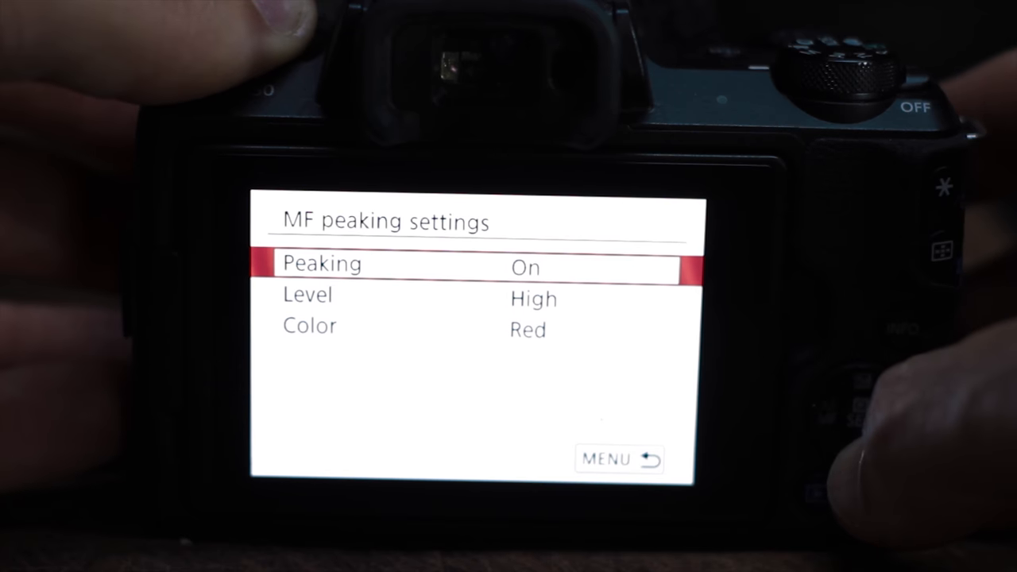
{"action": "key", "text": "Down"}
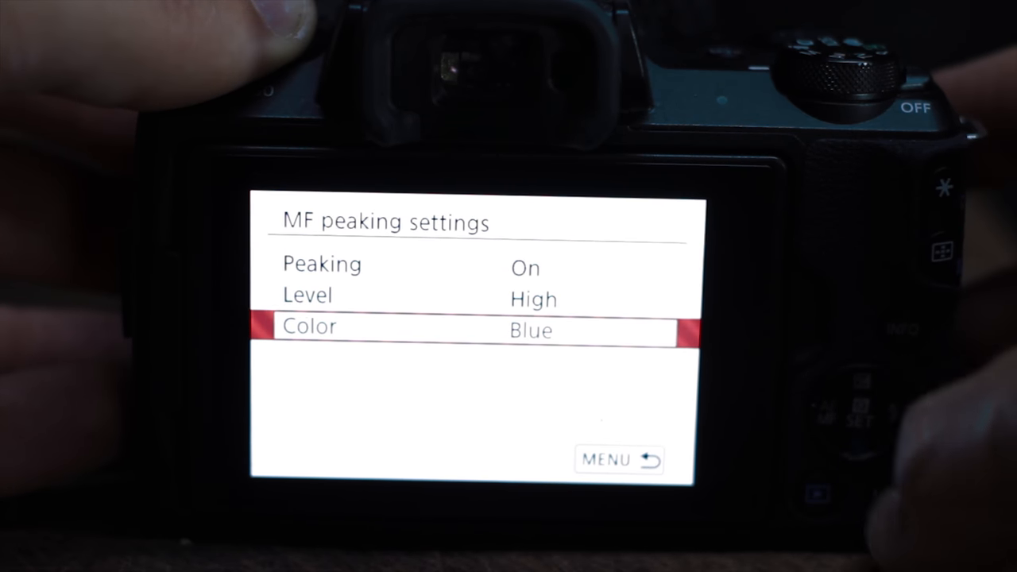
{"action": "left_click", "coordinate": [620, 461]}
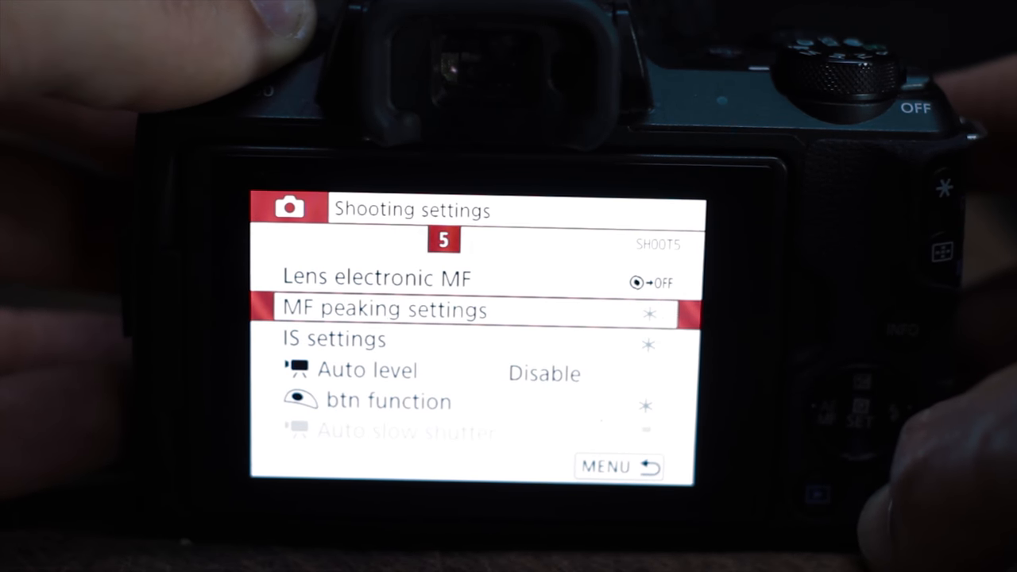